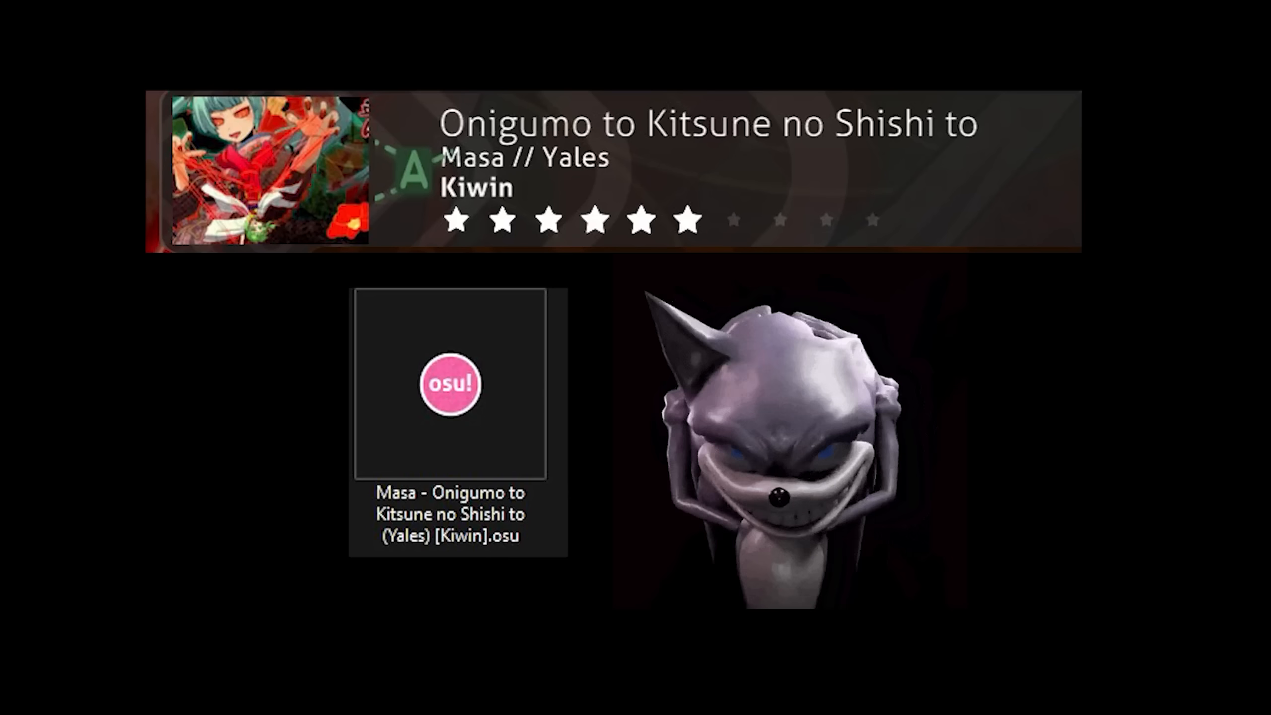
# Step: Write the HitObjects parser, a win32api click() function and a click loop after keyboard.wait('e')
pyautogui.doubleClick(450, 384)
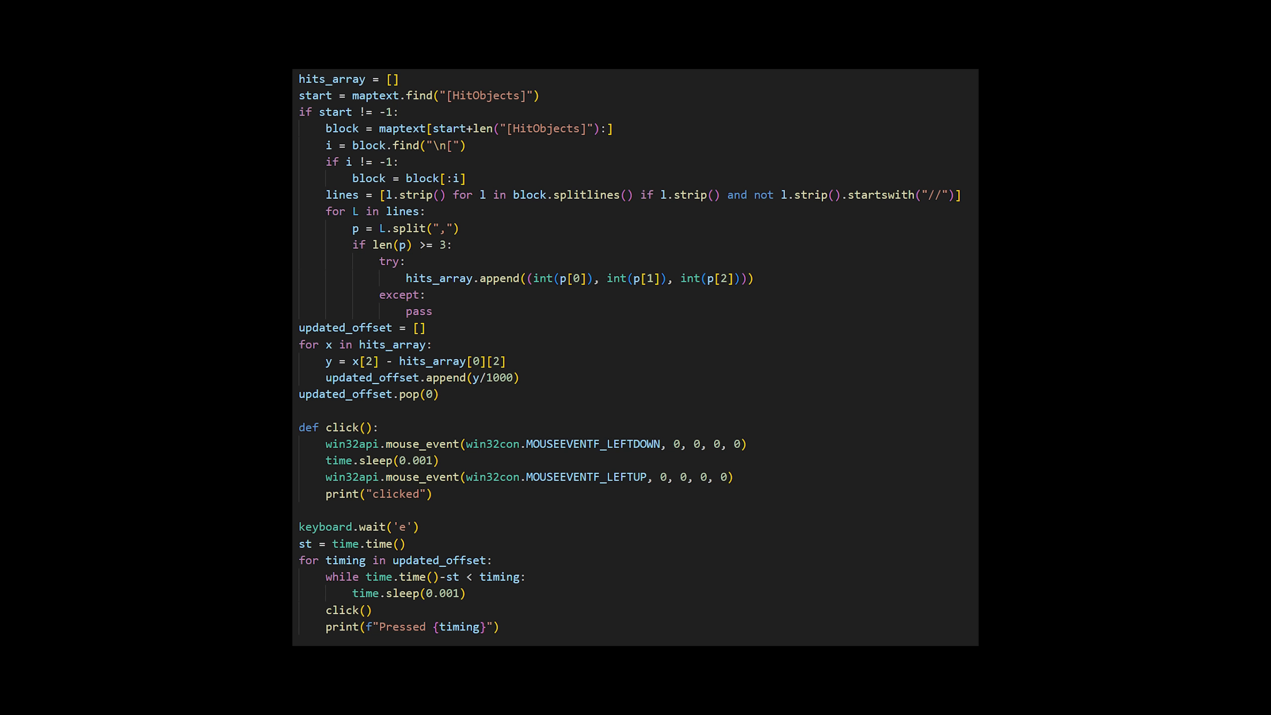
pyautogui.write('ma')
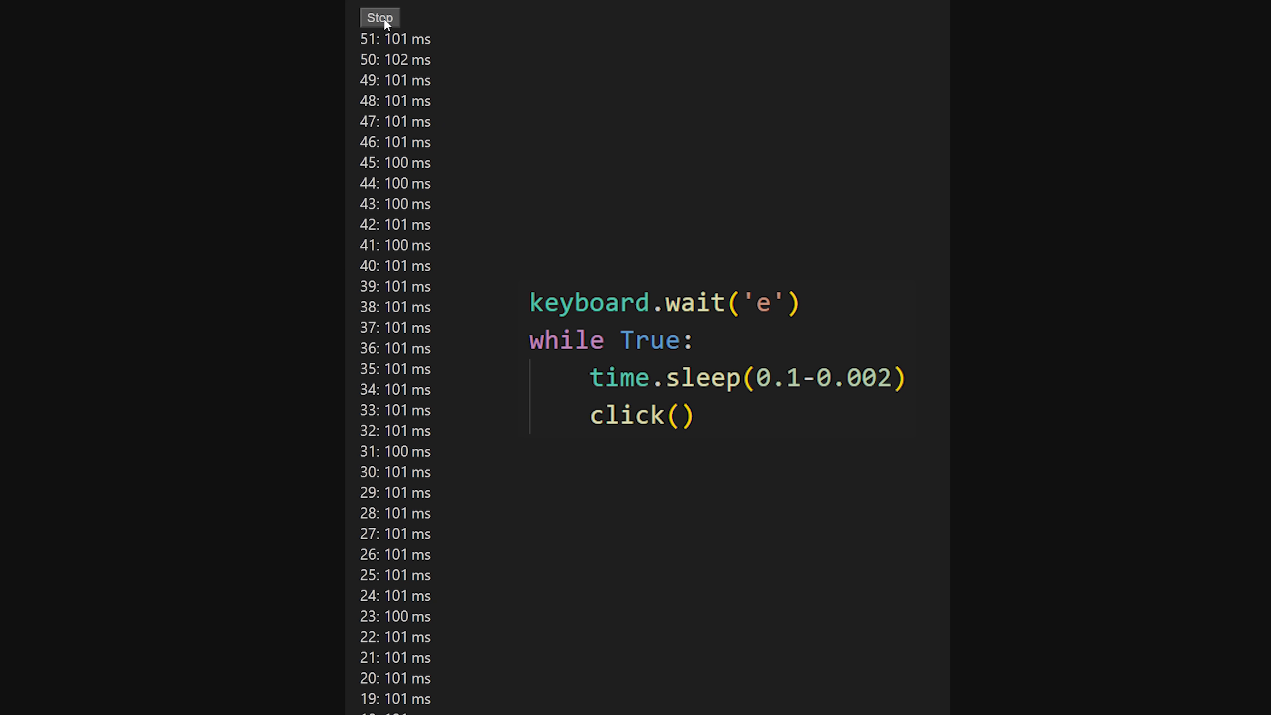
# Step: Replace the loop with while True: time.sleep(0.1-0.002); click() for steady 101 ms clicks
pyautogui.click(380, 18)
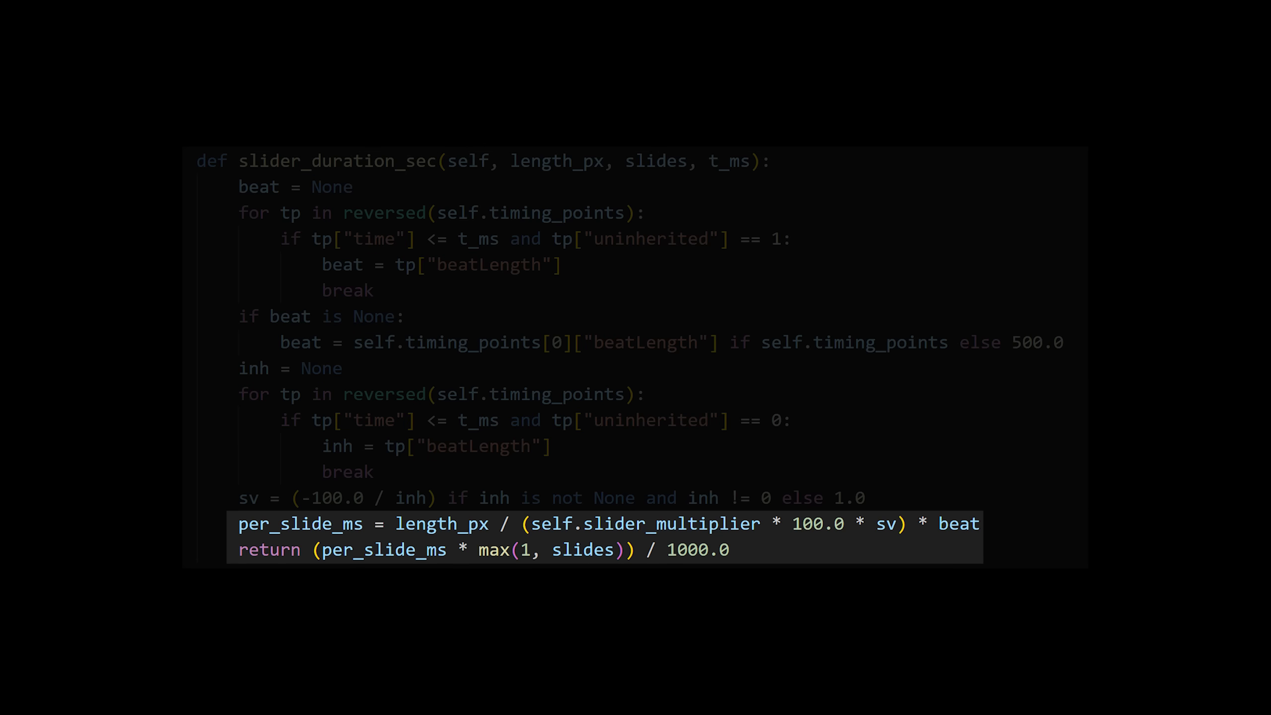
# Step: Add parse_timing_points, get_slider_multiplier and slider_duration_sec functions to the script
pyautogui.press('alt+tab')
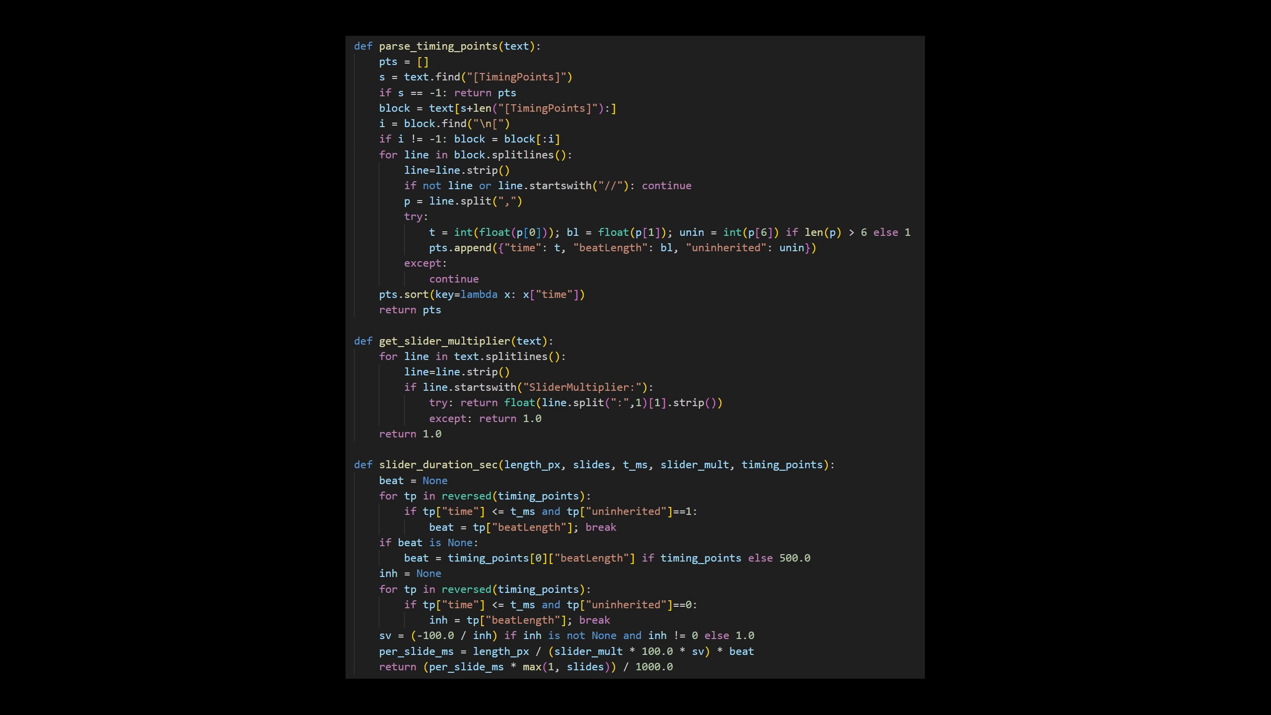
pyautogui.scroll(-3)
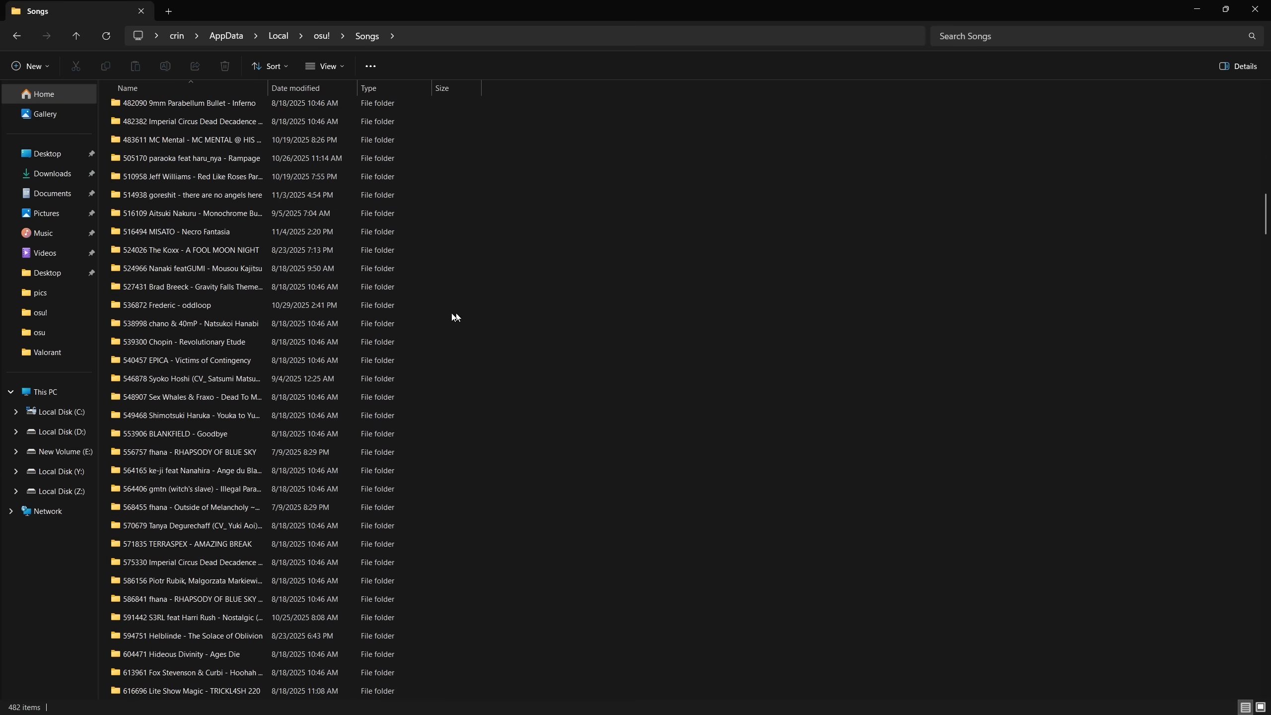
# Step: Open a beatmap folder inside AppData > Local > osu! > Songs
pyautogui.doubleClick(181, 341)
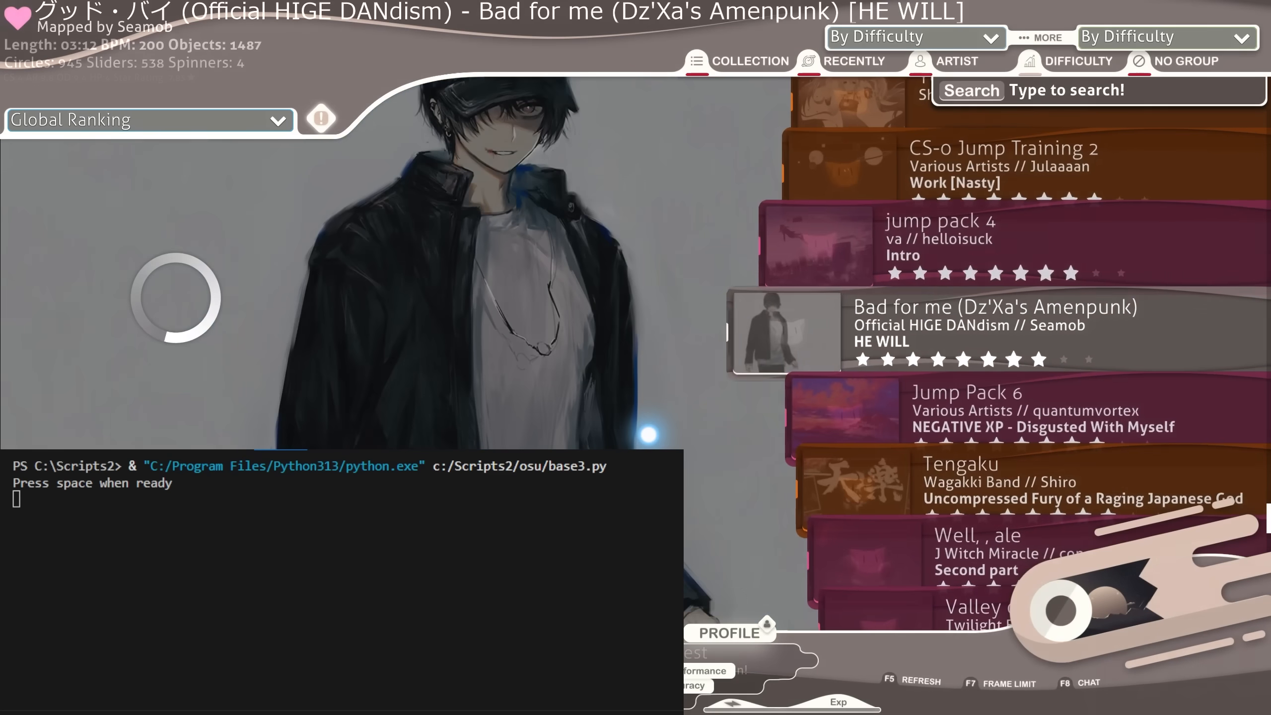
# Step: Run base3.py, select Bad for me [HE WILL], and press space to start
pyautogui.press('space')
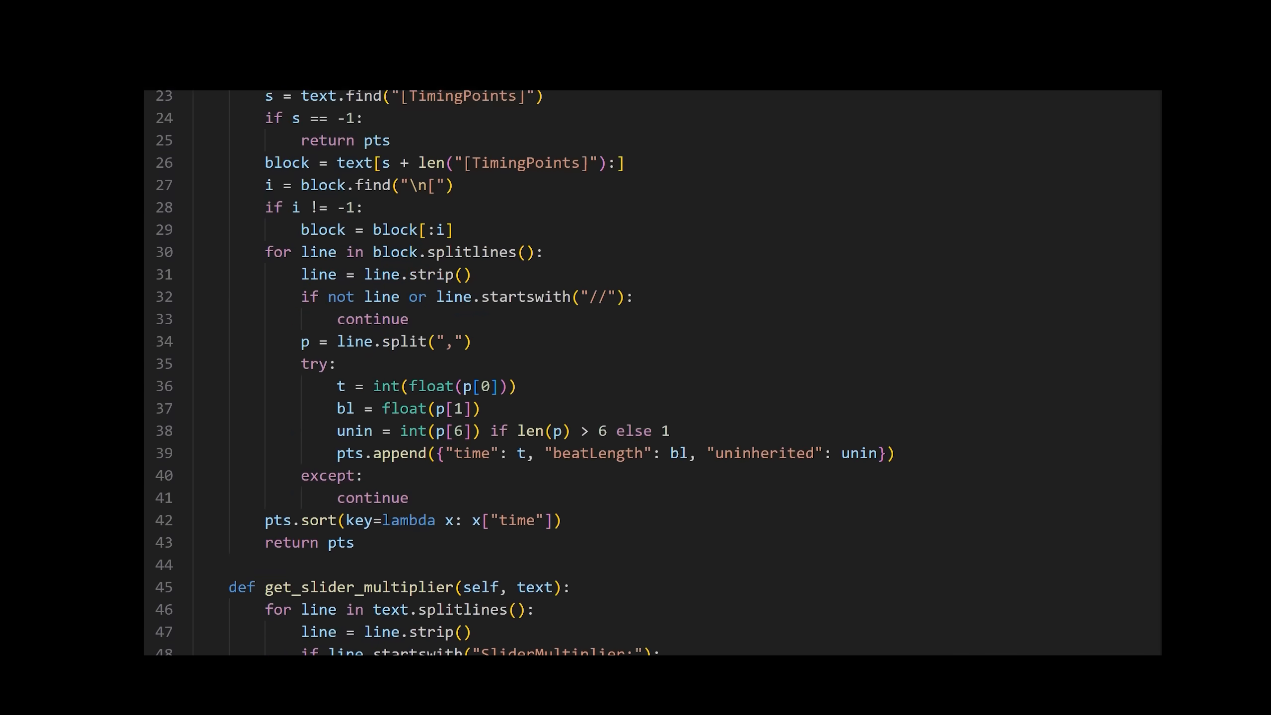
# Step: Move the parsing functions into a class with self parameters, one statement per line
pyautogui.scroll(-3)
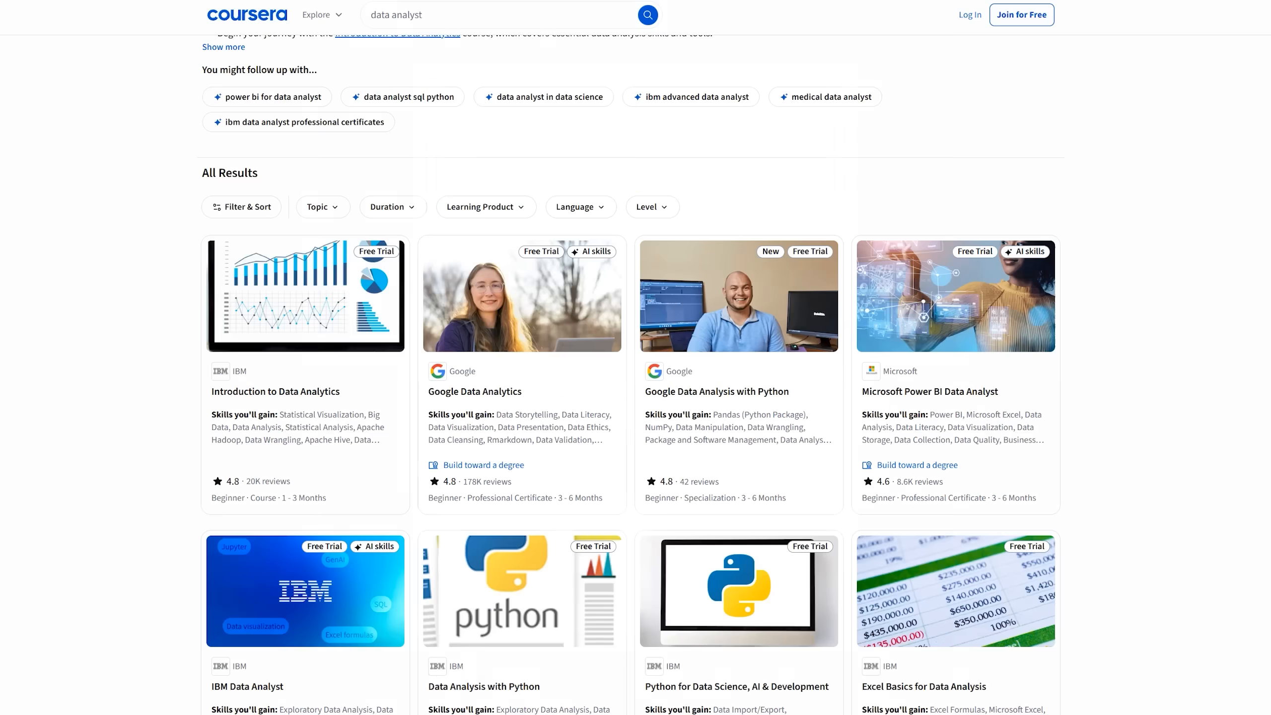
# Step: Browse the data analyst results and the IBM Introduction to Data Analytics course page
pyautogui.scroll(-3)
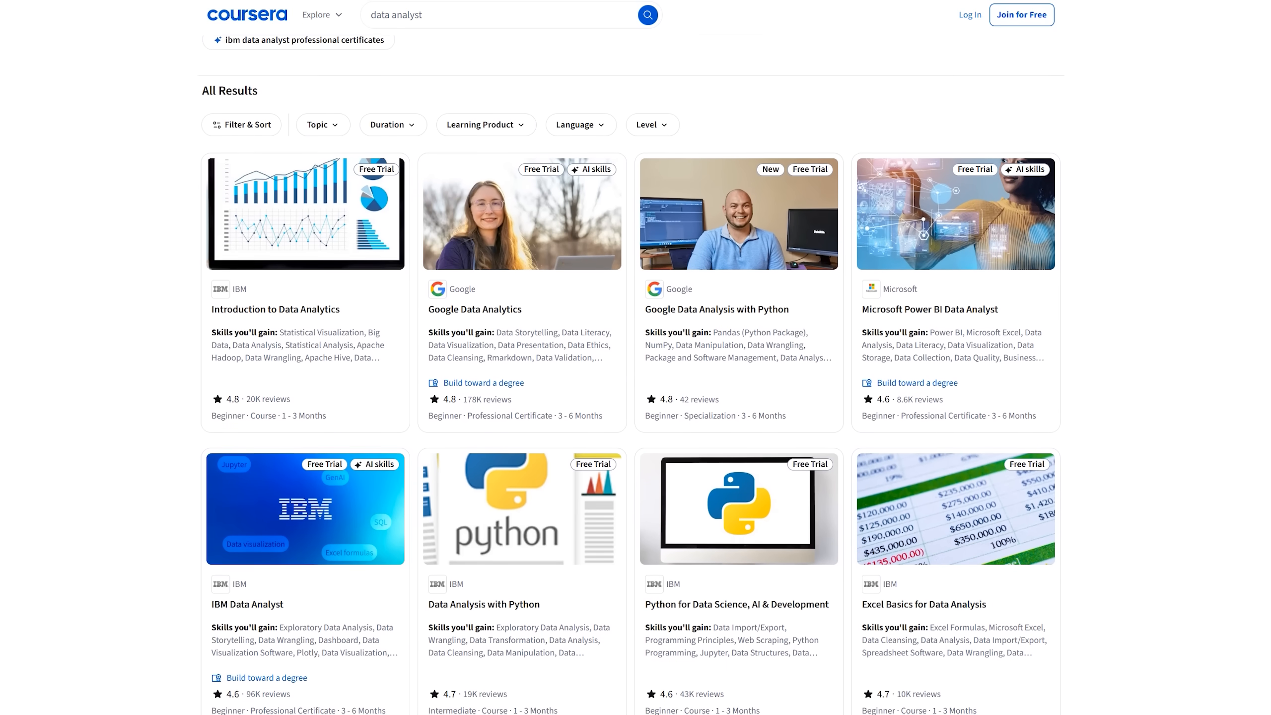
pyautogui.scroll(-3)
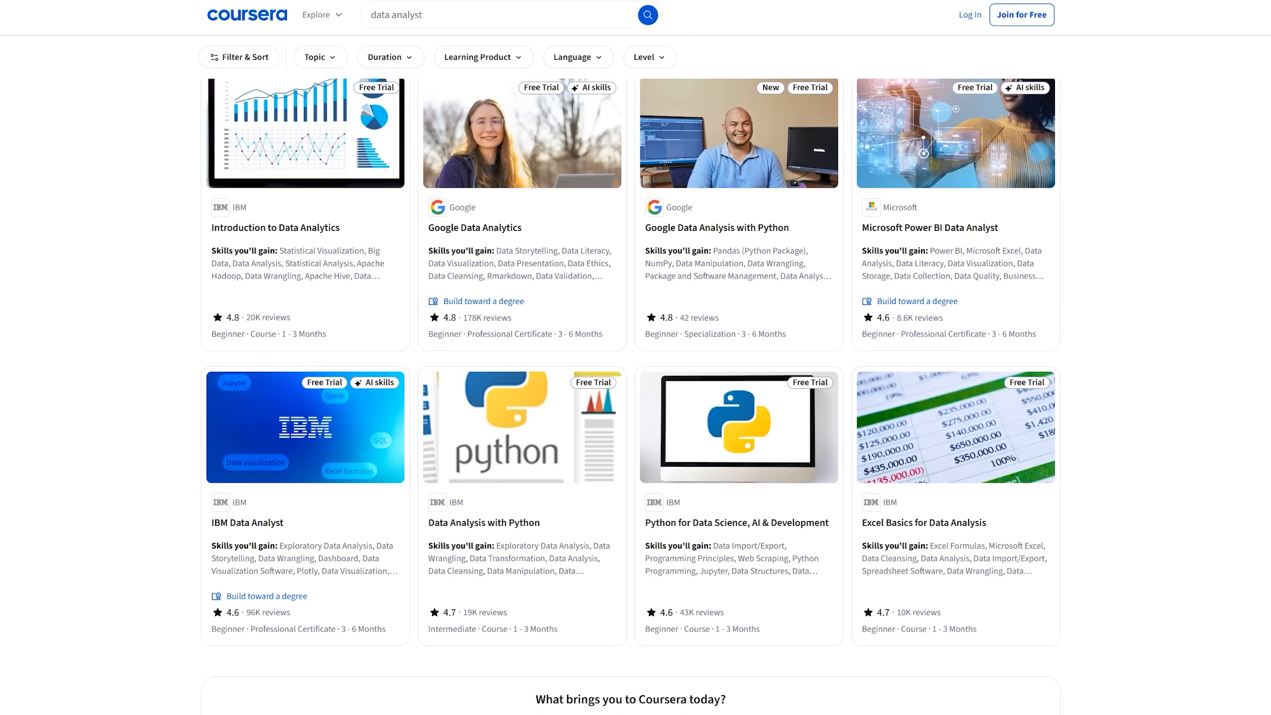
pyautogui.scroll(-3)
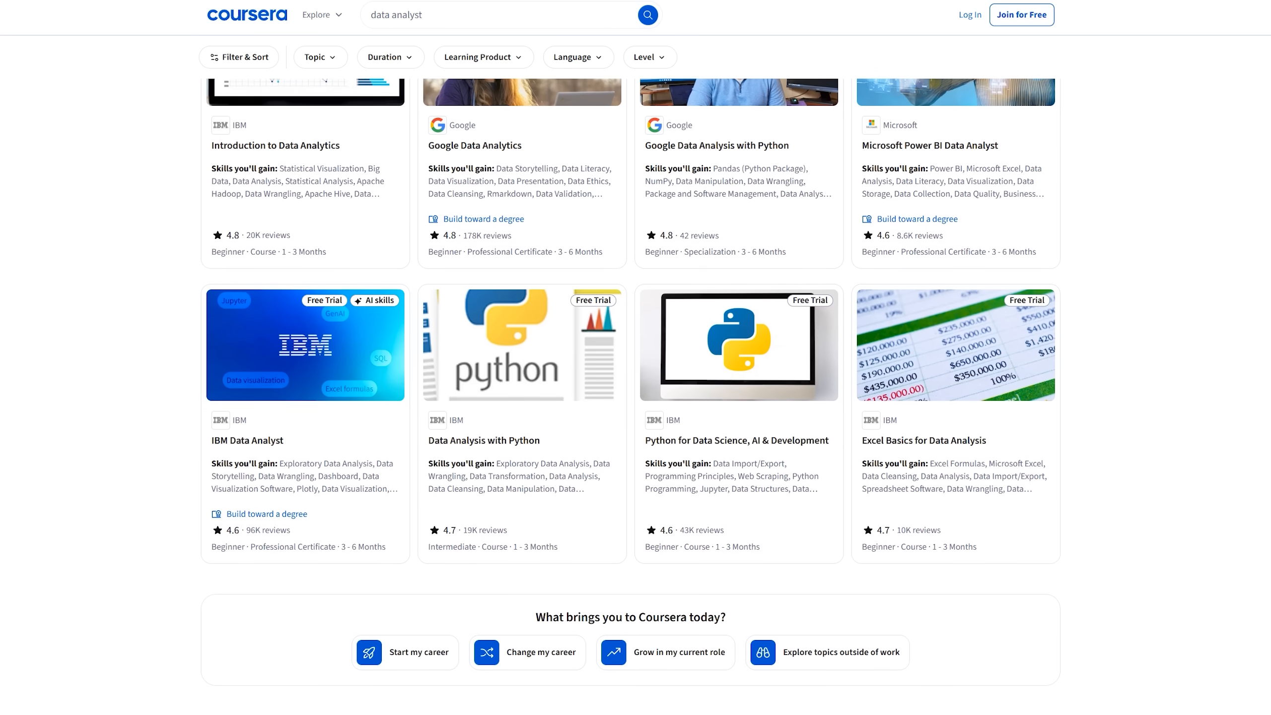
pyautogui.scroll(-3)
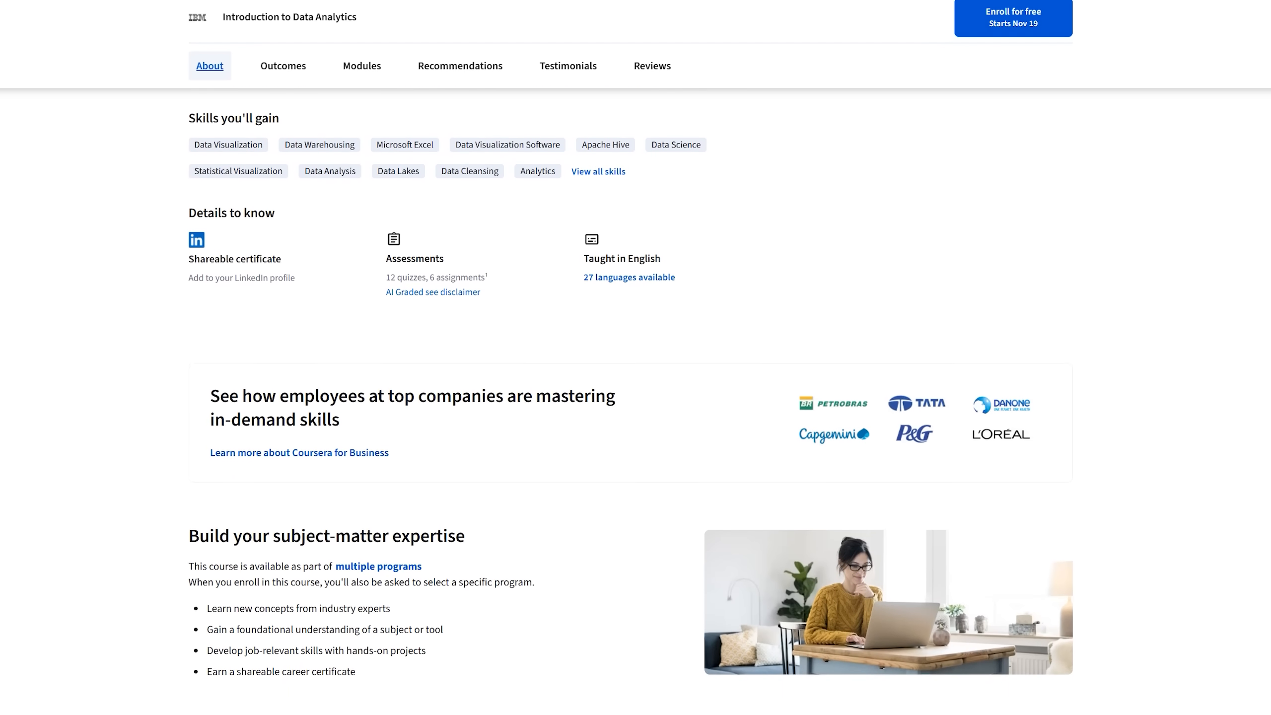
pyautogui.scroll(-3)
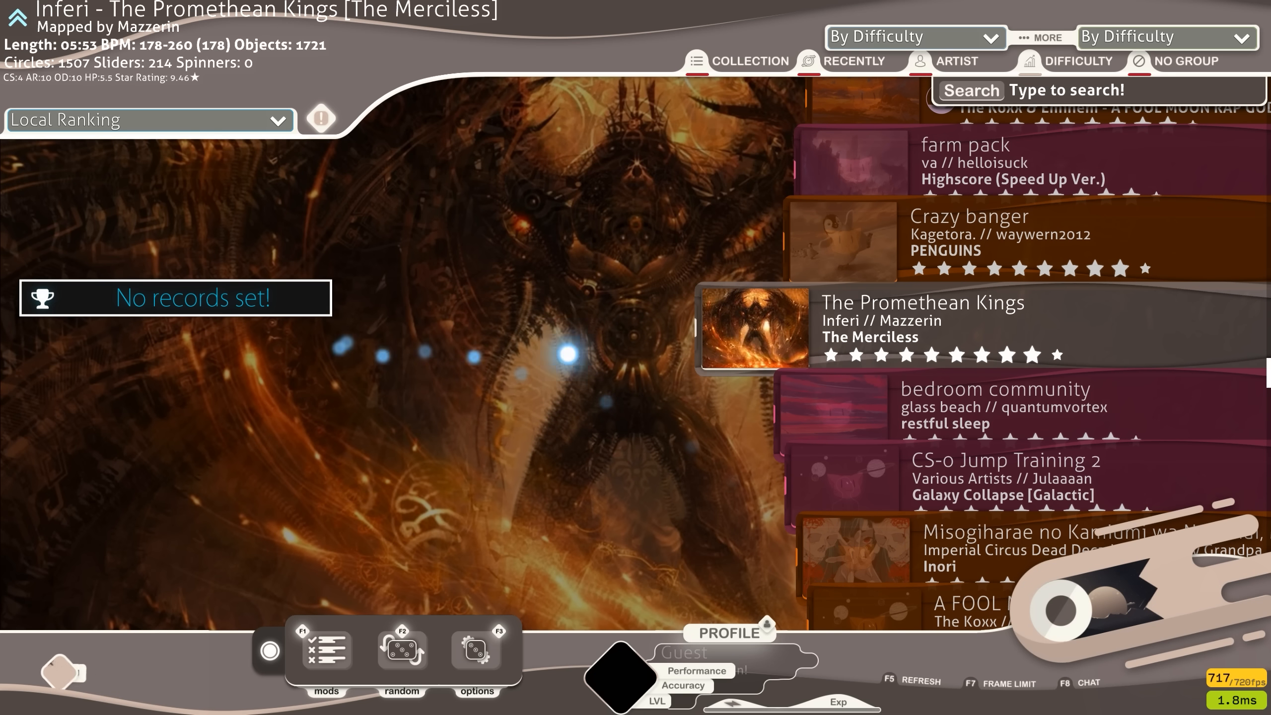
# Step: Select The Promethean Kings [The Merciless] from the song select list
pyautogui.press('alt+tab')
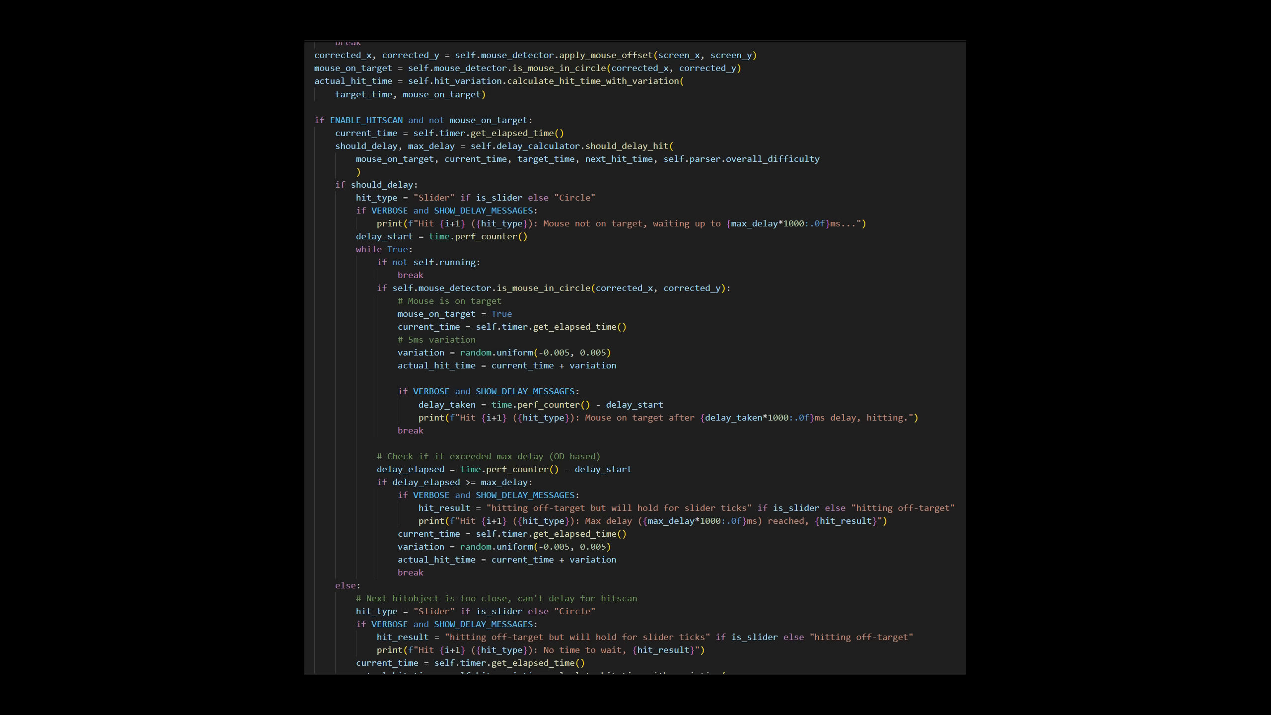
pyautogui.press('alt+tab')
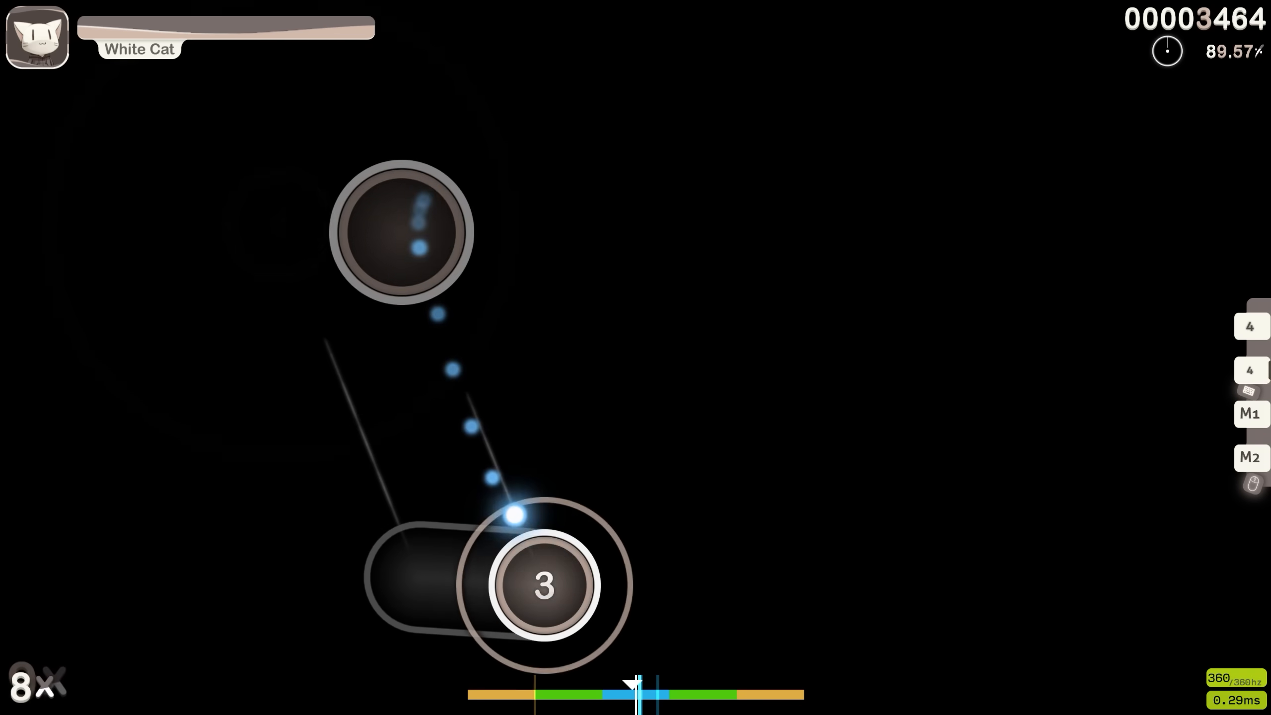
# Step: Play the map with the bot, then select love is embarrassing [true love] in song select
pyautogui.press('`')
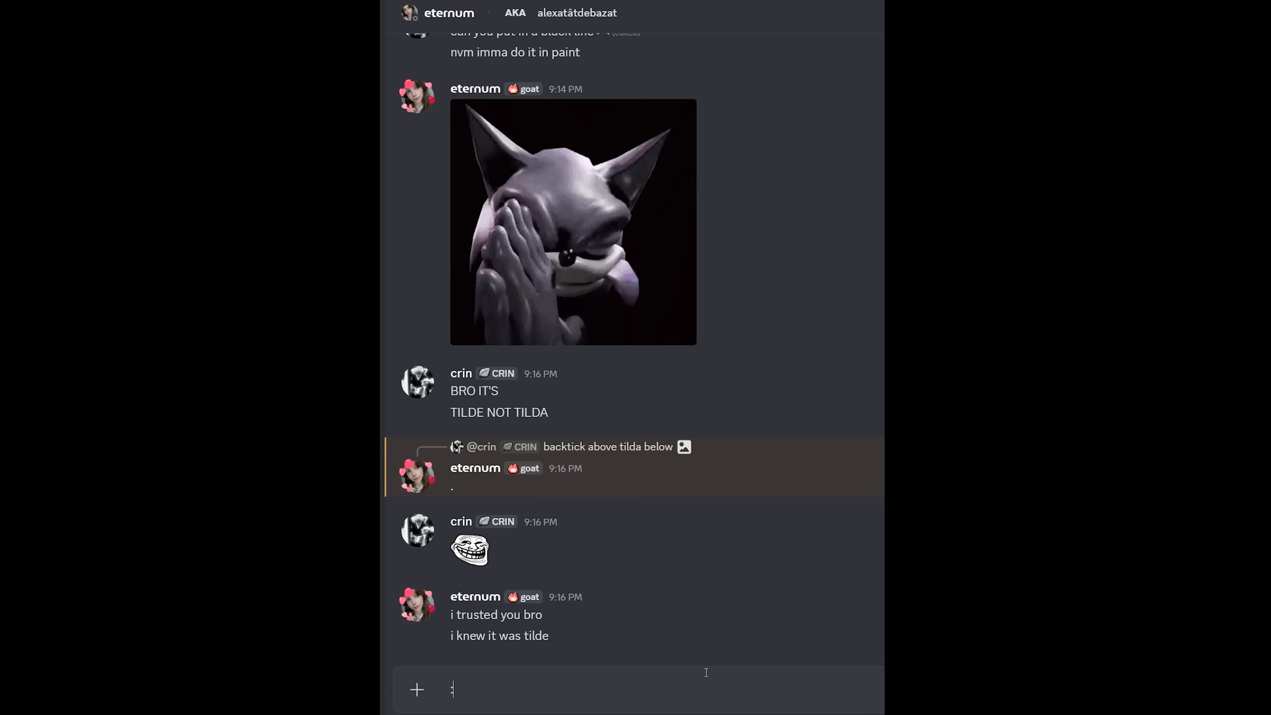
pyautogui.write('trol')
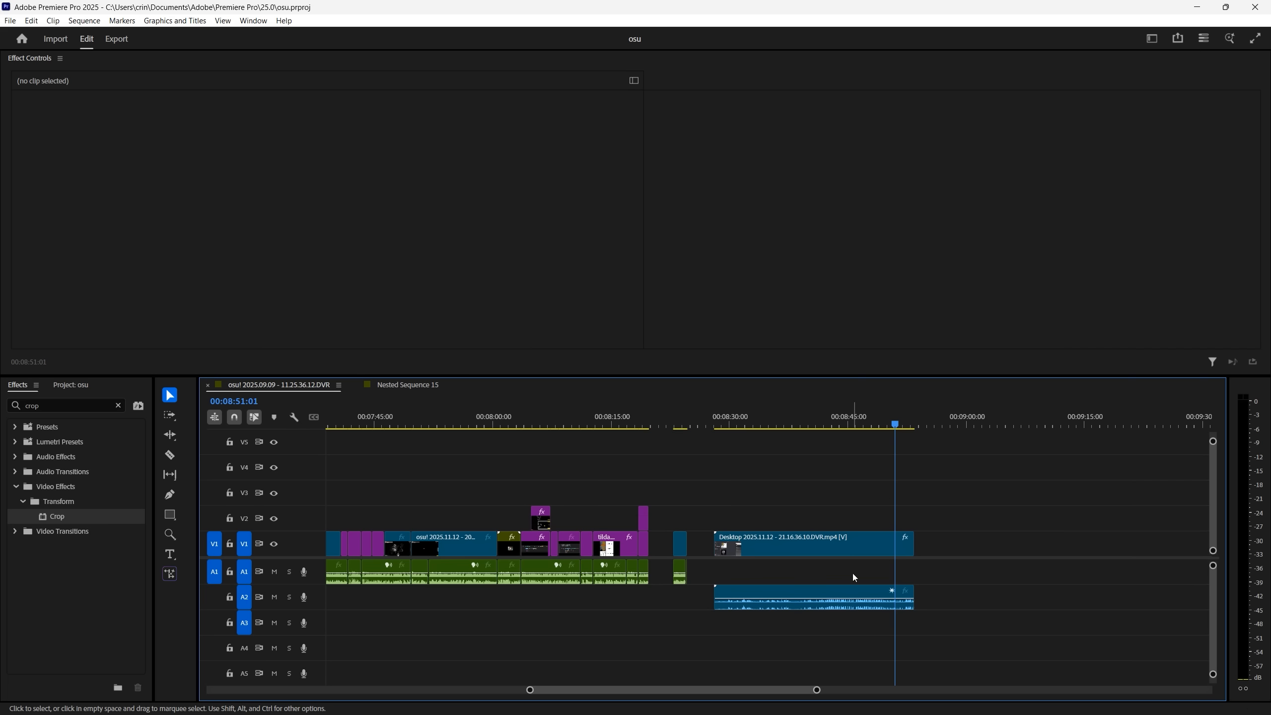
pyautogui.press('alt+tab')
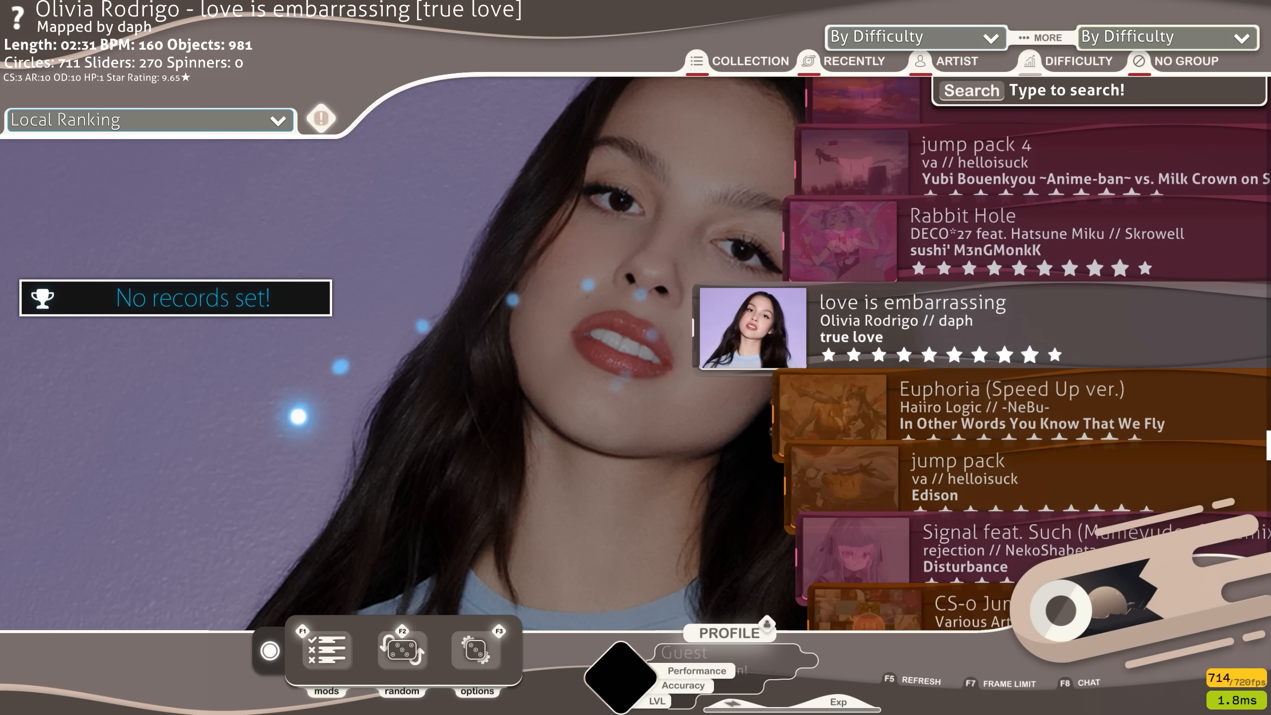